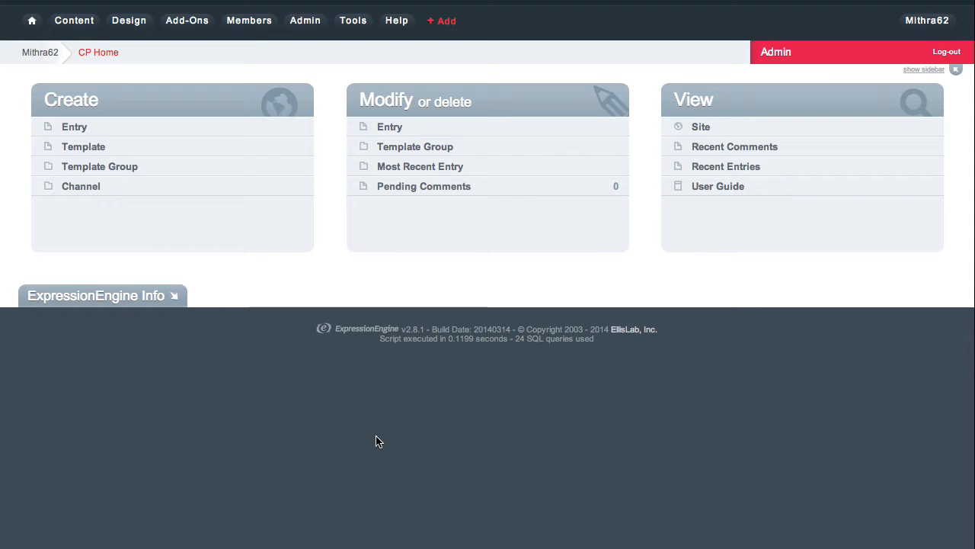
mouse_move(320, 349)
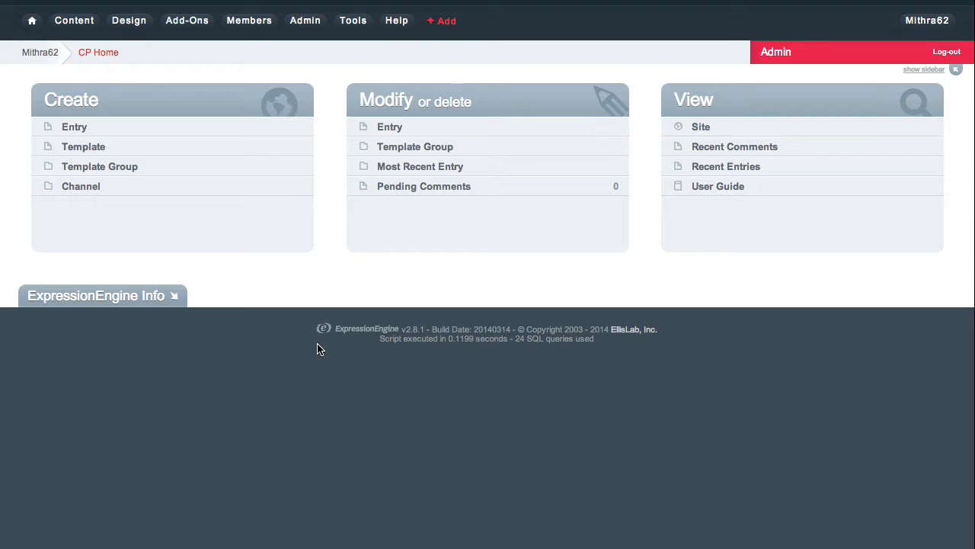
mouse_move(128, 76)
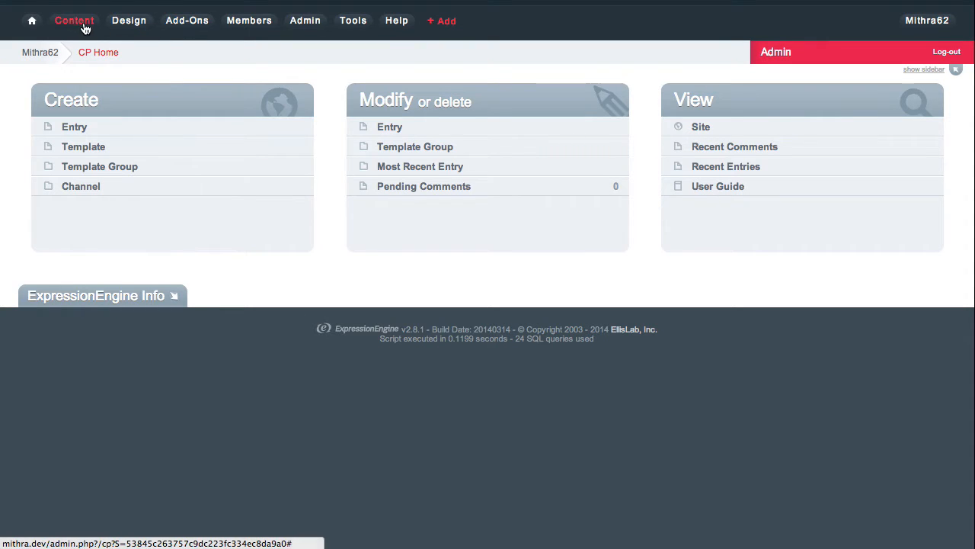
Reach the Export It Channel Entries page for the Blog channel via Content > Export
click(73, 21)
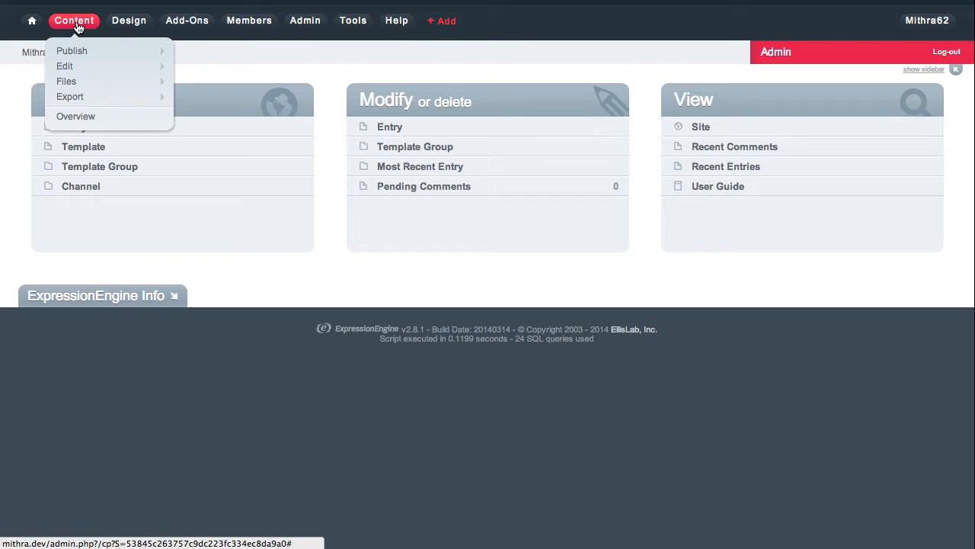
mouse_move(70, 96)
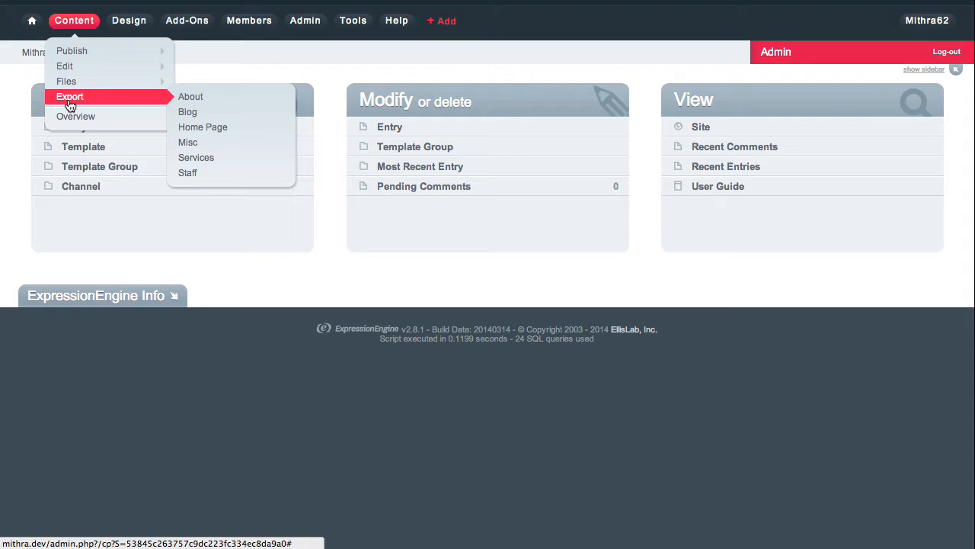
click(187, 113)
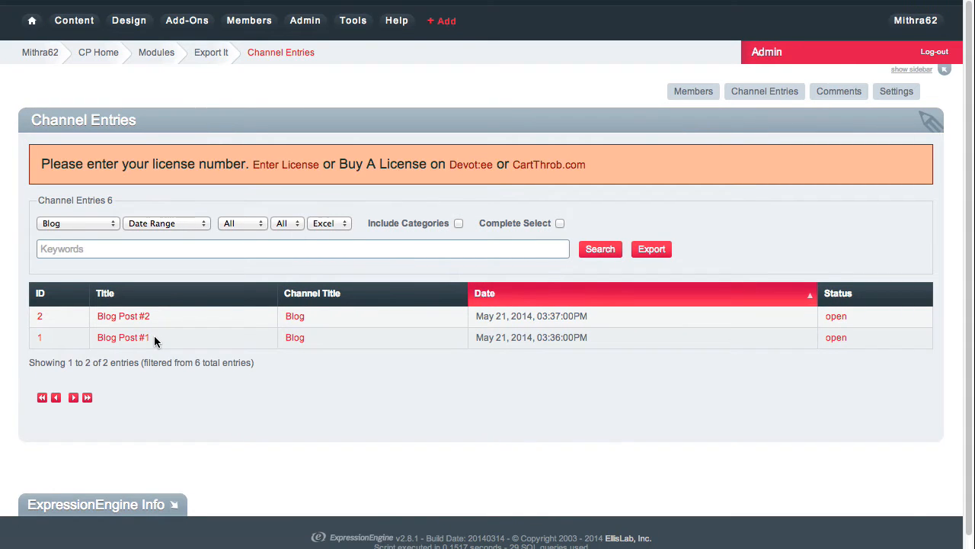
mouse_move(637, 288)
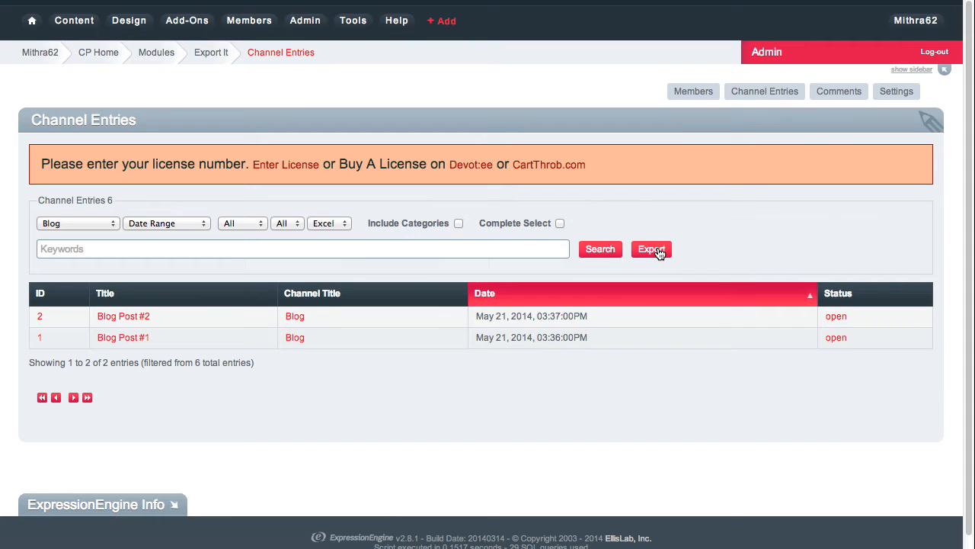
mouse_move(151, 238)
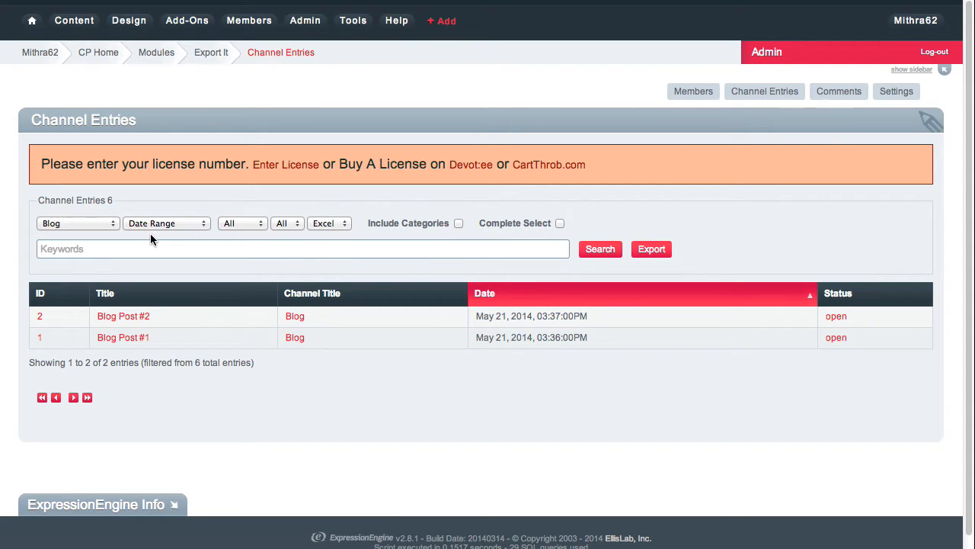
mouse_move(311, 241)
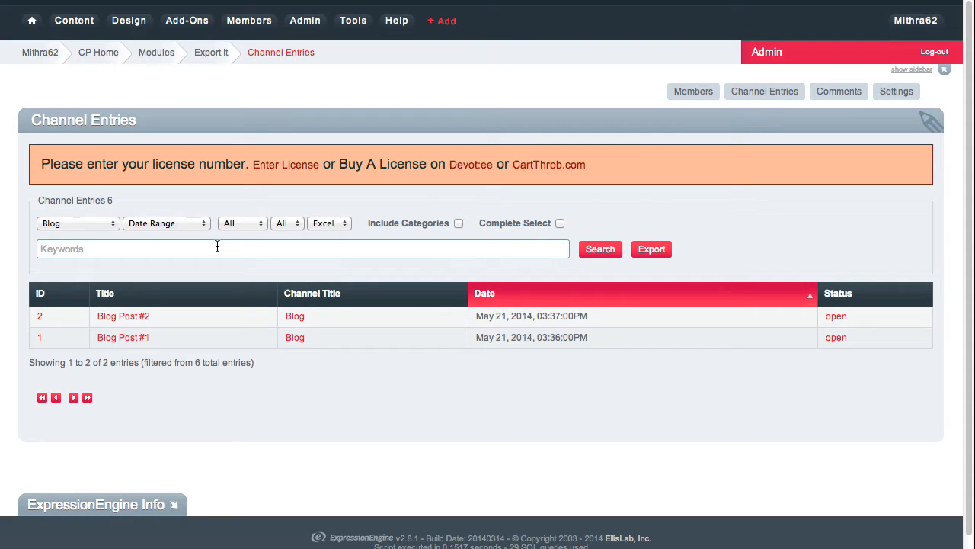
mouse_move(365, 271)
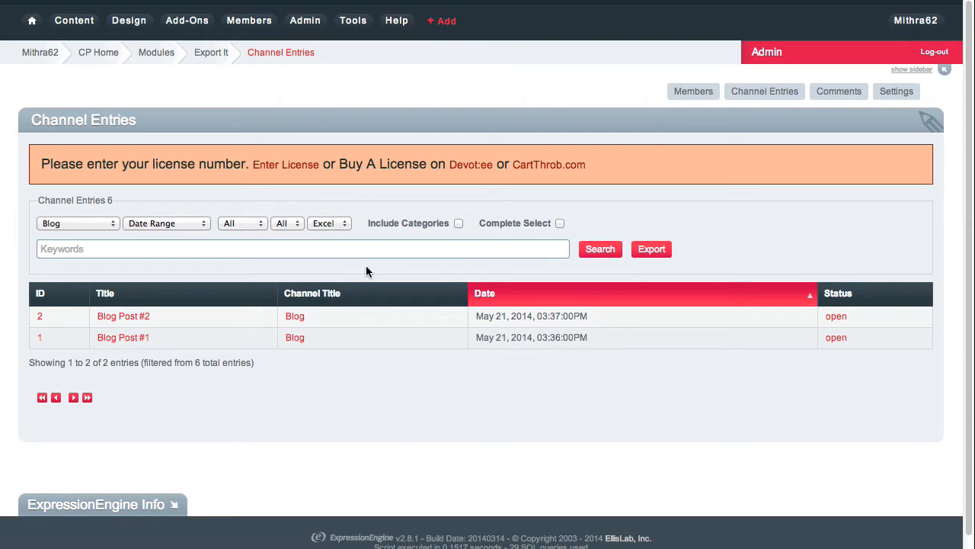
Export Blog entries of all statuses as Excel with categories included, prompting to save channel_entry_export.xls
click(239, 222)
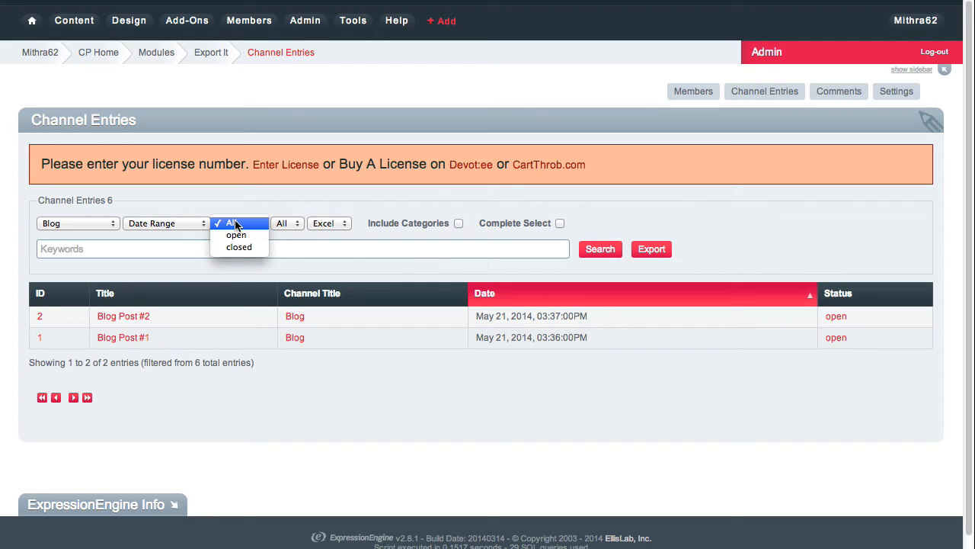
click(240, 223)
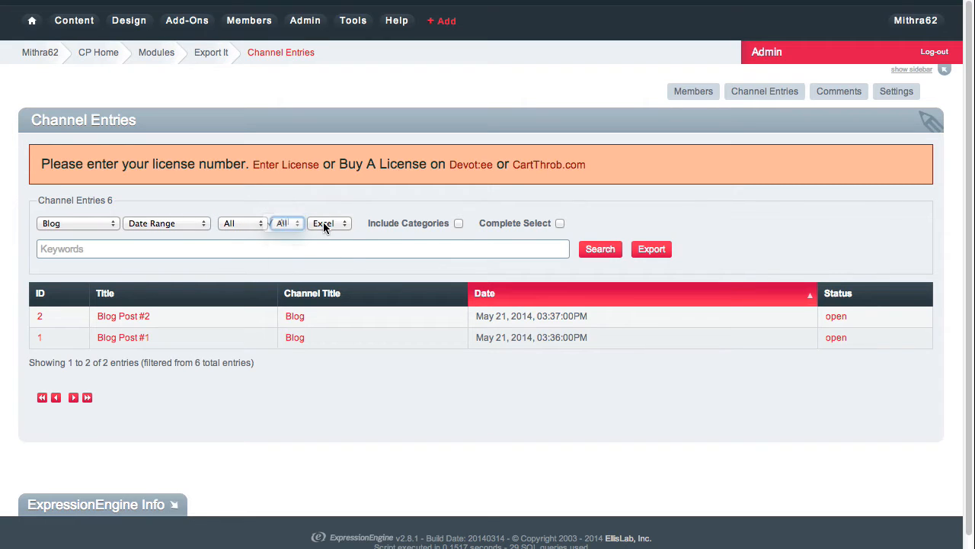
click(329, 222)
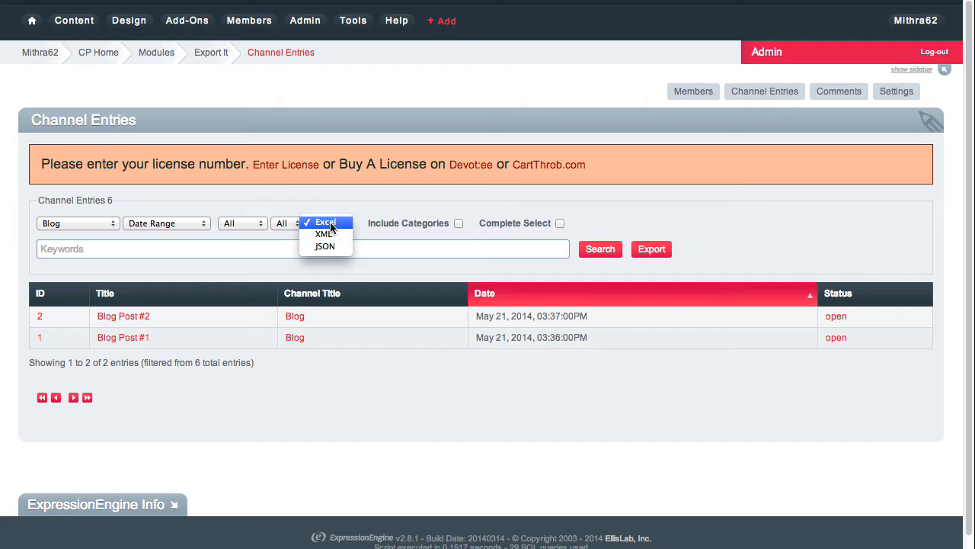
click(327, 222)
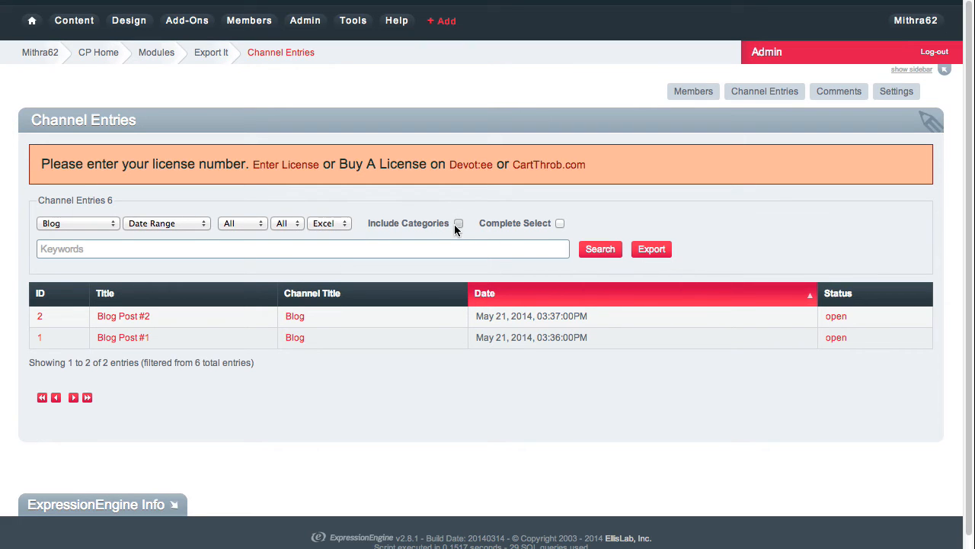
click(459, 223)
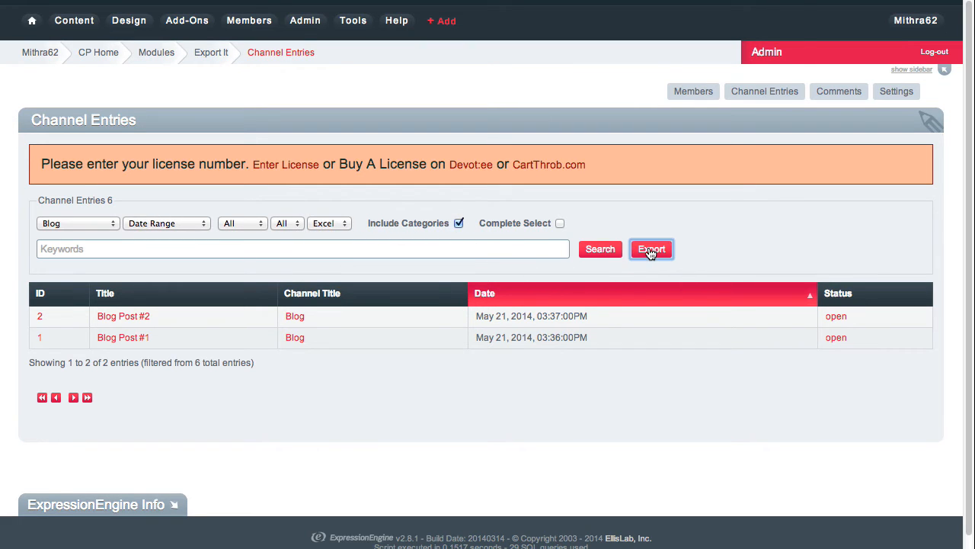
click(650, 248)
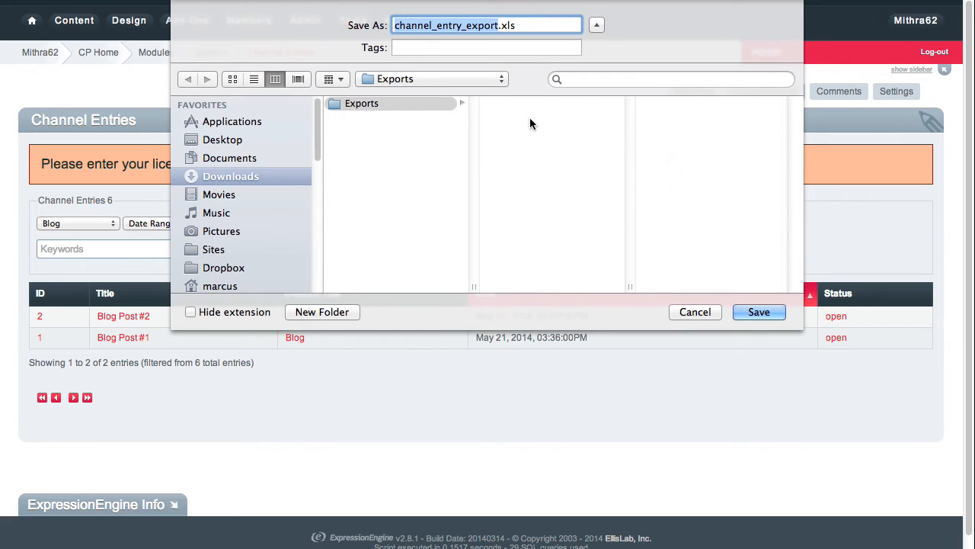
mouse_move(704, 314)
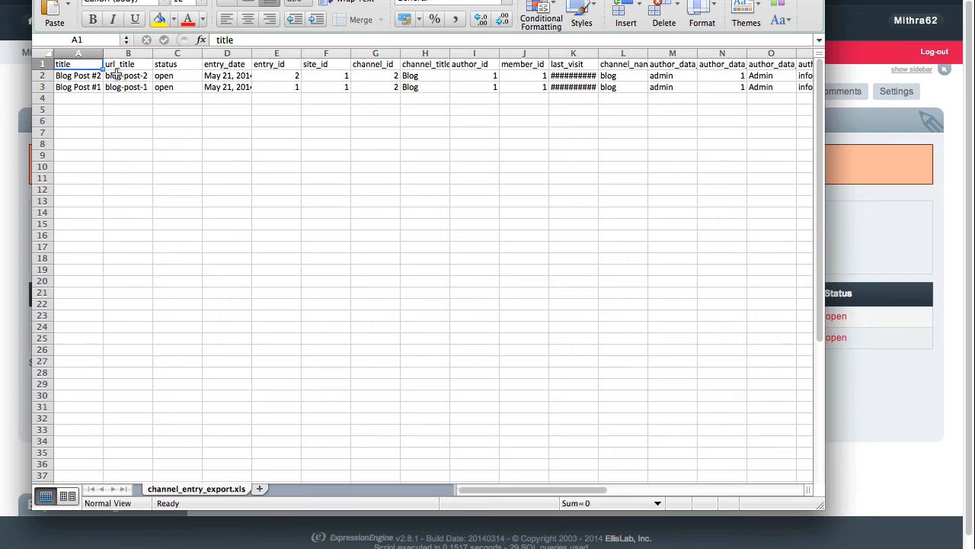
mouse_move(273, 82)
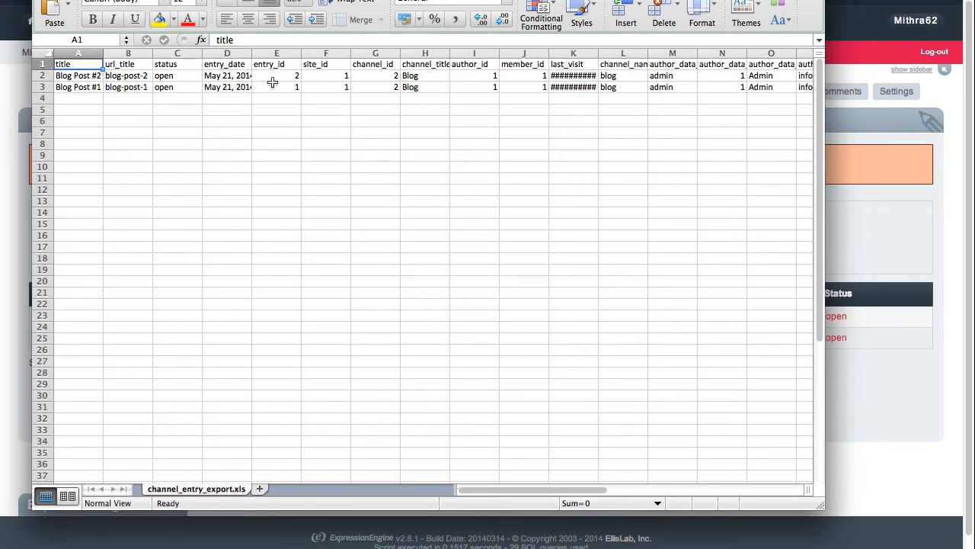
scroll(right, 3)
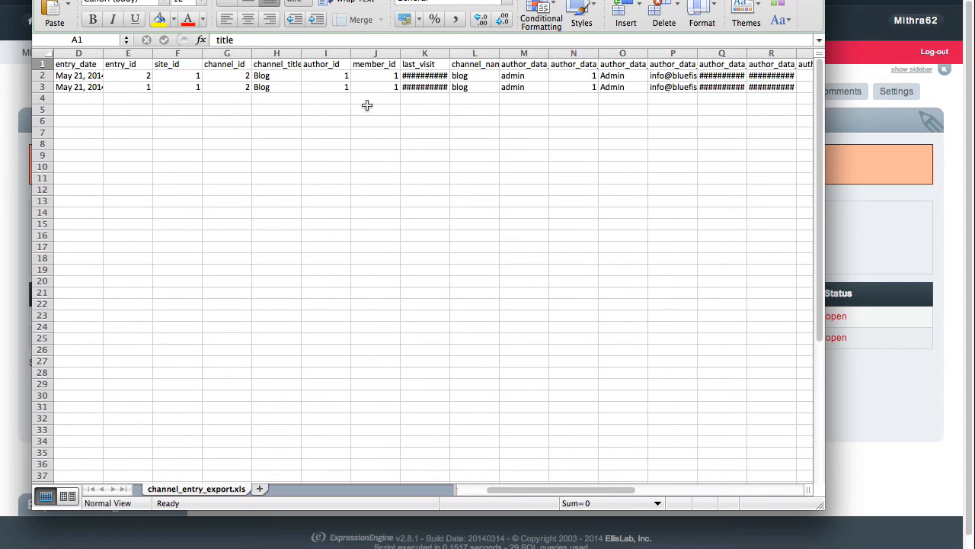
scroll(right, 3)
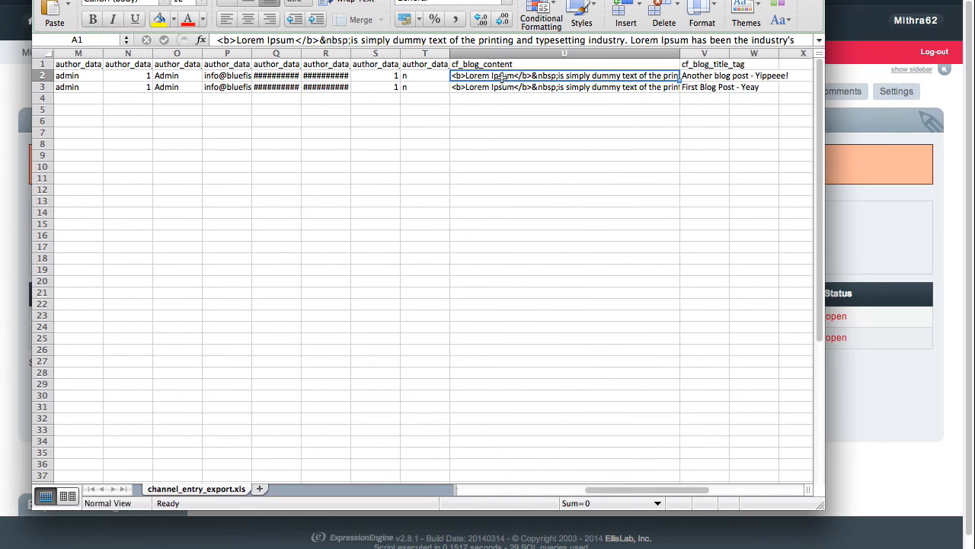
click(549, 76)
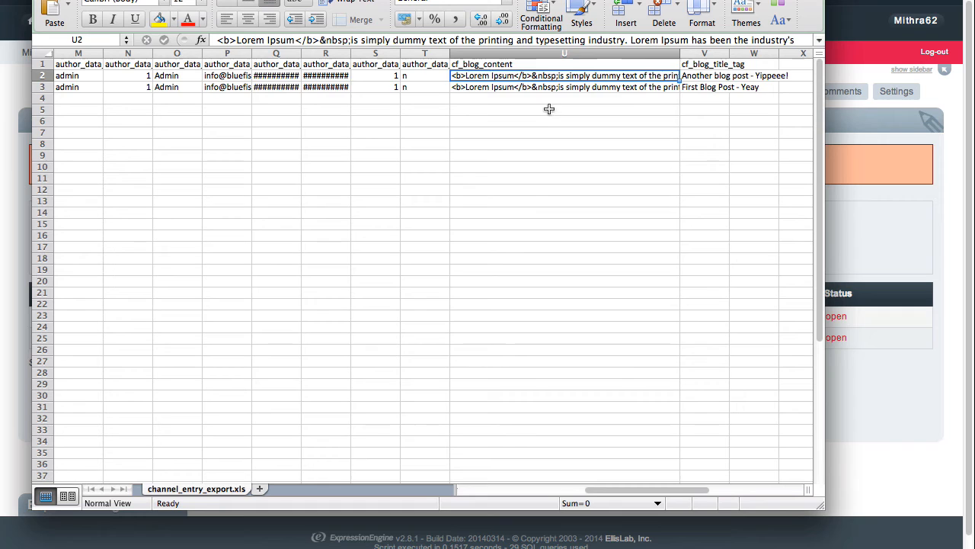
scroll(right, 3)
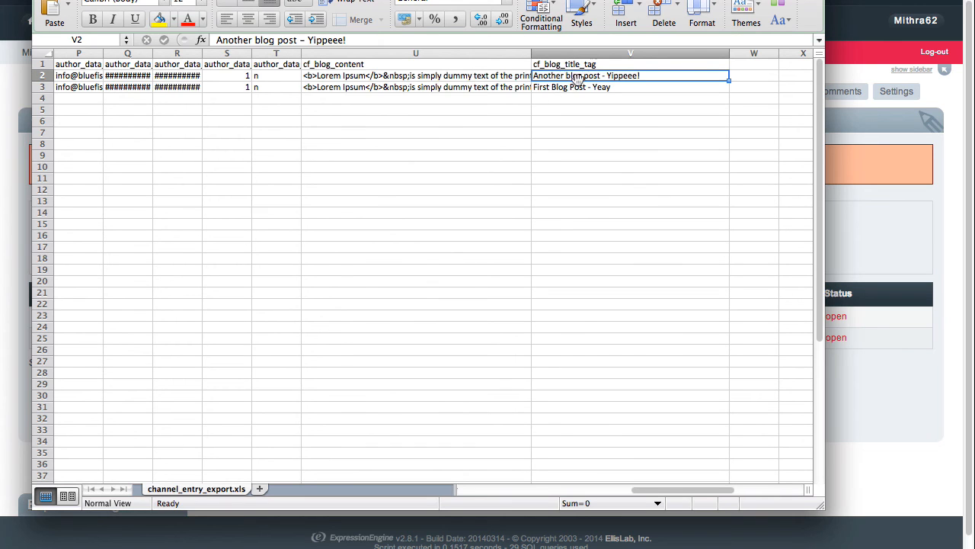
scroll(left, 3)
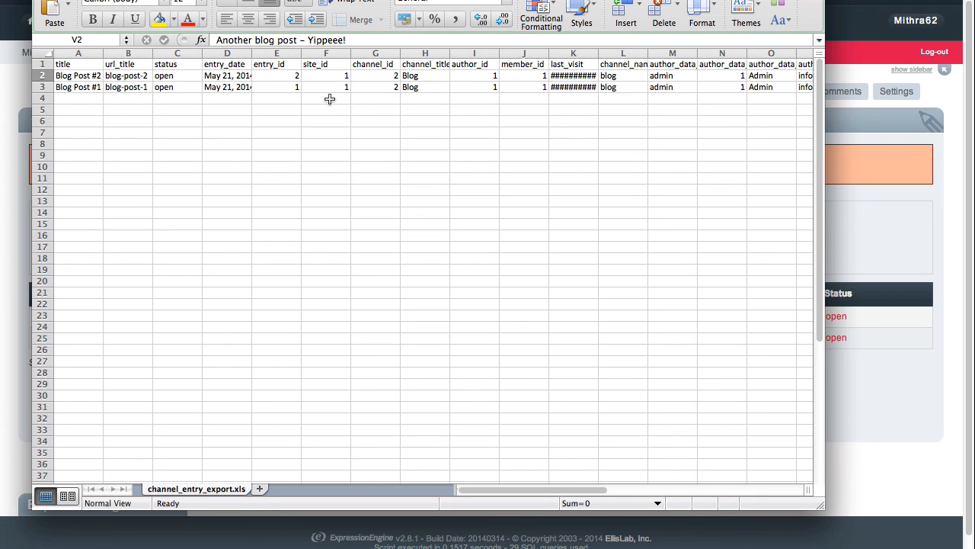
mouse_move(399, 90)
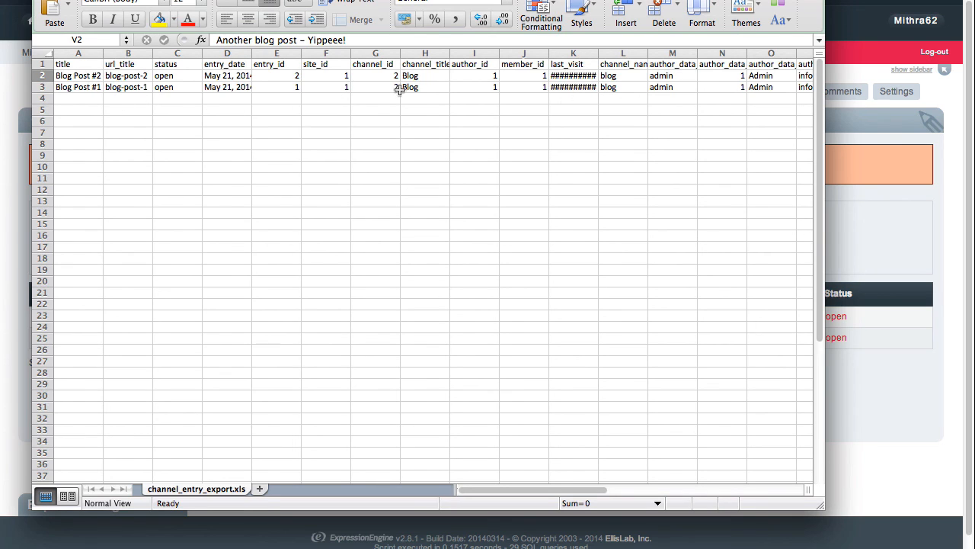